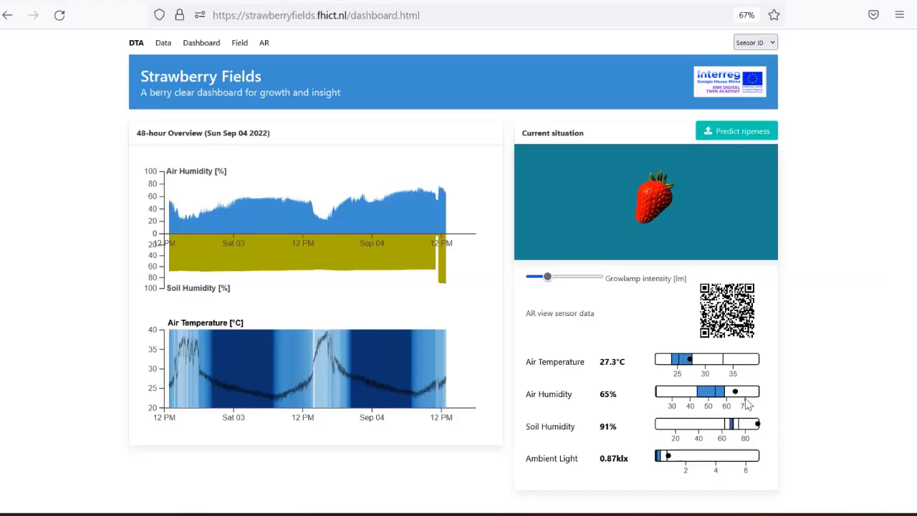
mouse_move(374, 93)
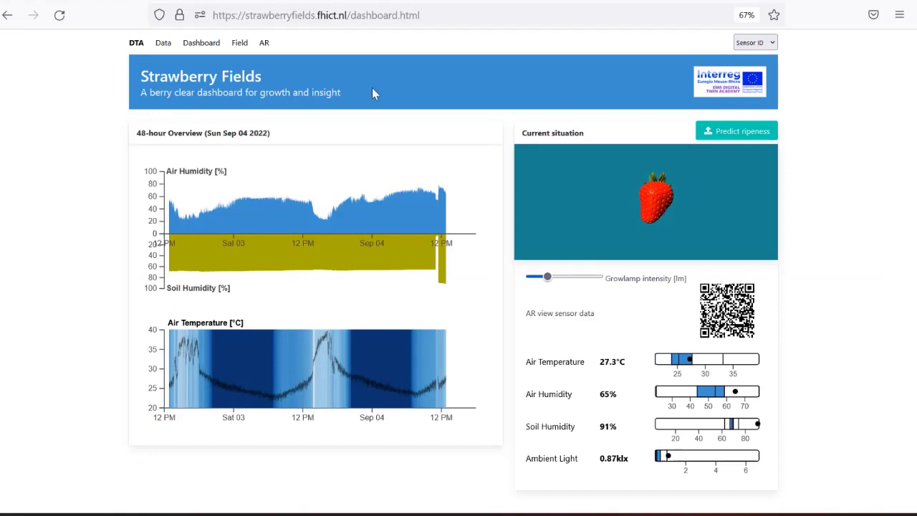
mouse_move(369, 91)
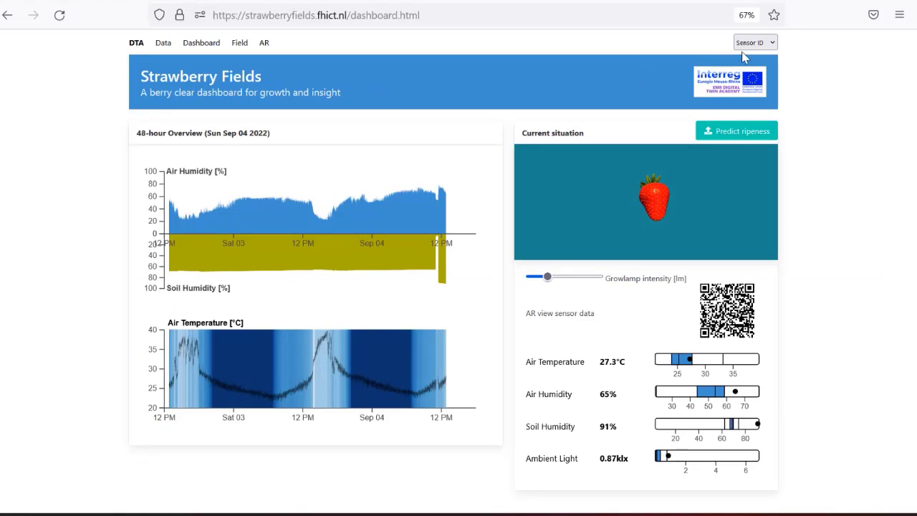
Select sensor 11668296 in the Sensor ID dropdown to display its readings
left_click(754, 42)
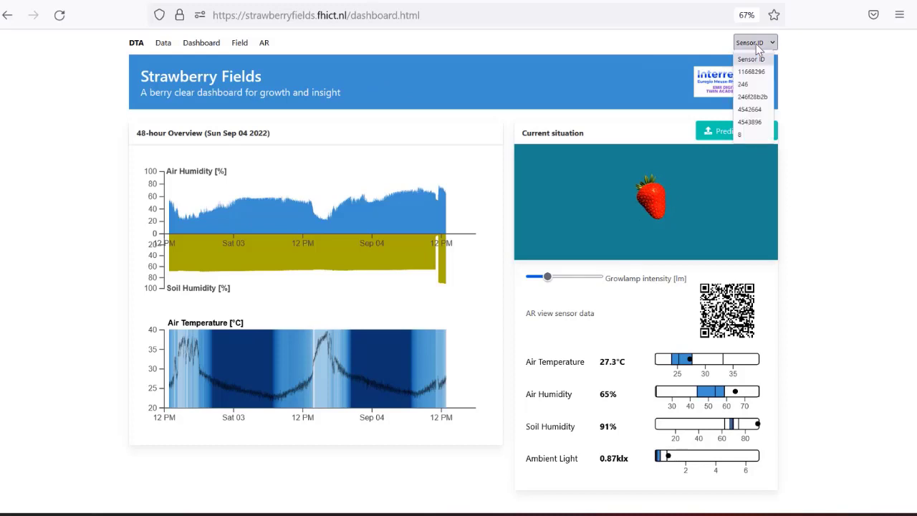
left_click(751, 72)
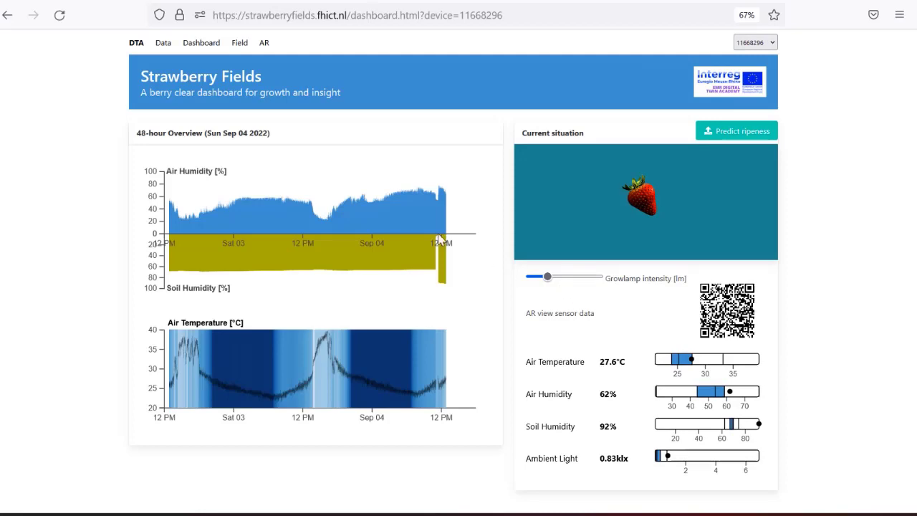
mouse_move(427, 229)
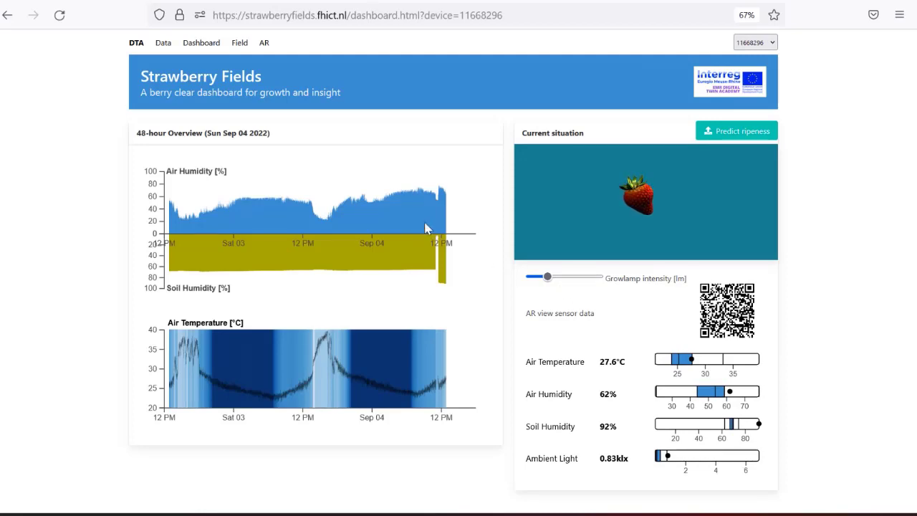